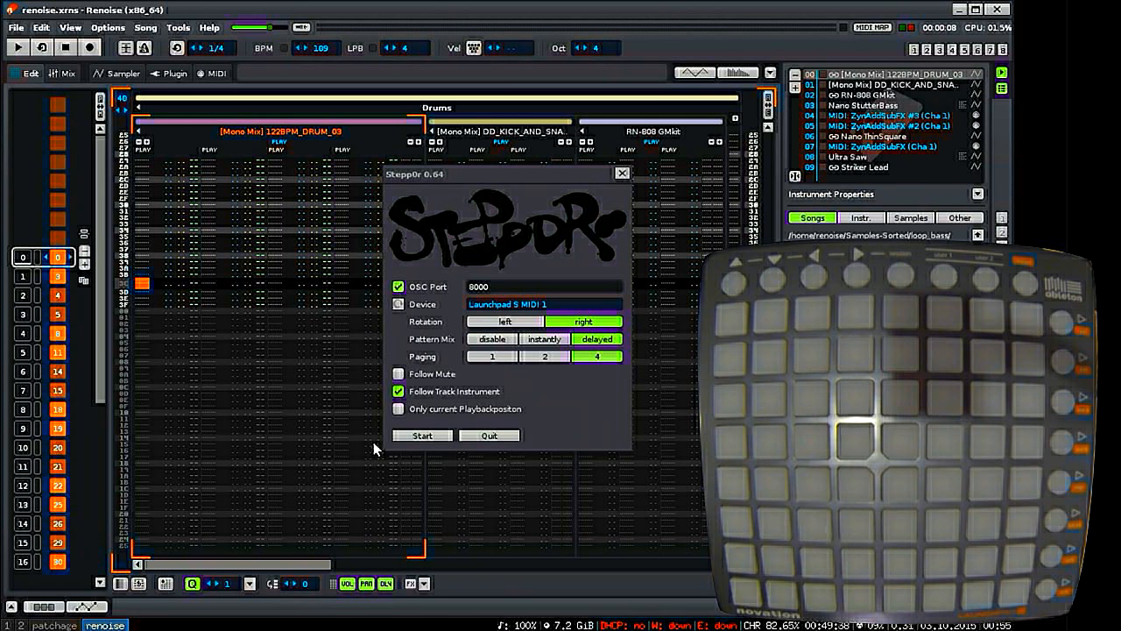
Launch Stepp0r 0.64 with the Launchpad S MIDI device so its pads light up.
{"action": "left_click", "coordinate": [421, 435]}
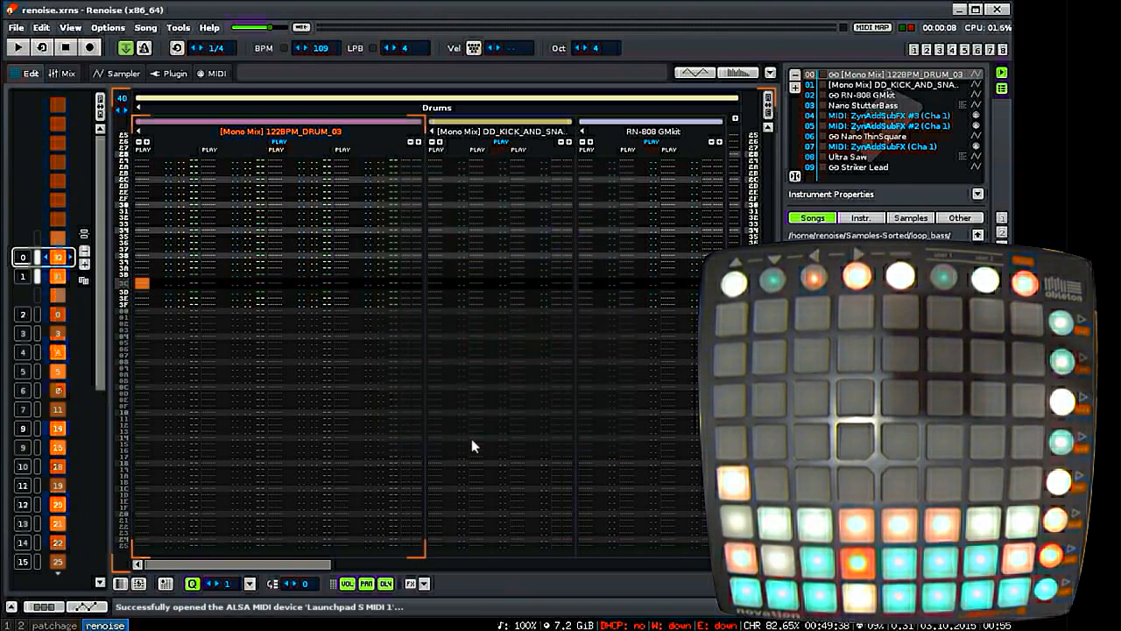